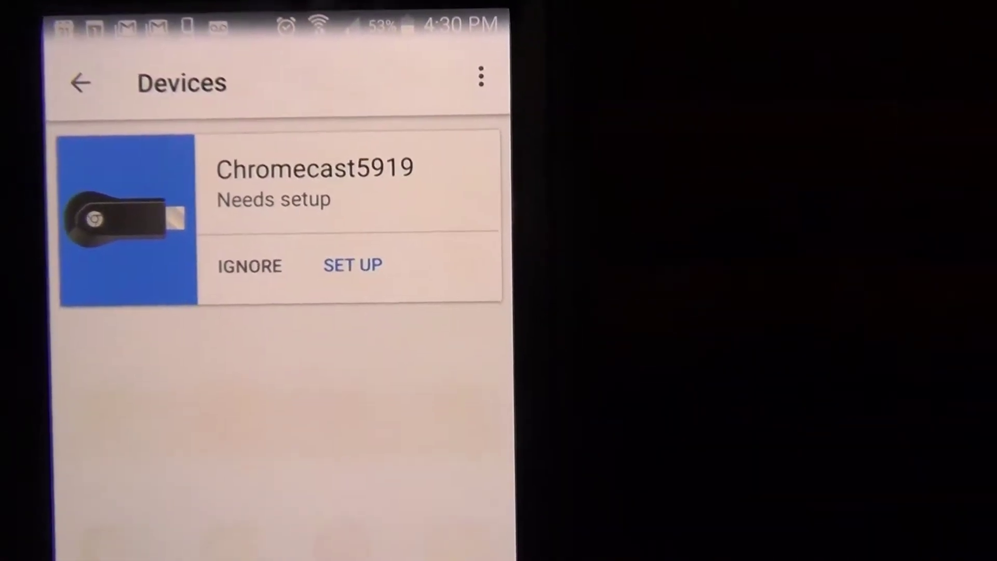
Step: Start setup of Chromecast5919 from the Devices list
{"action": "left_click", "coordinate": [353, 264]}
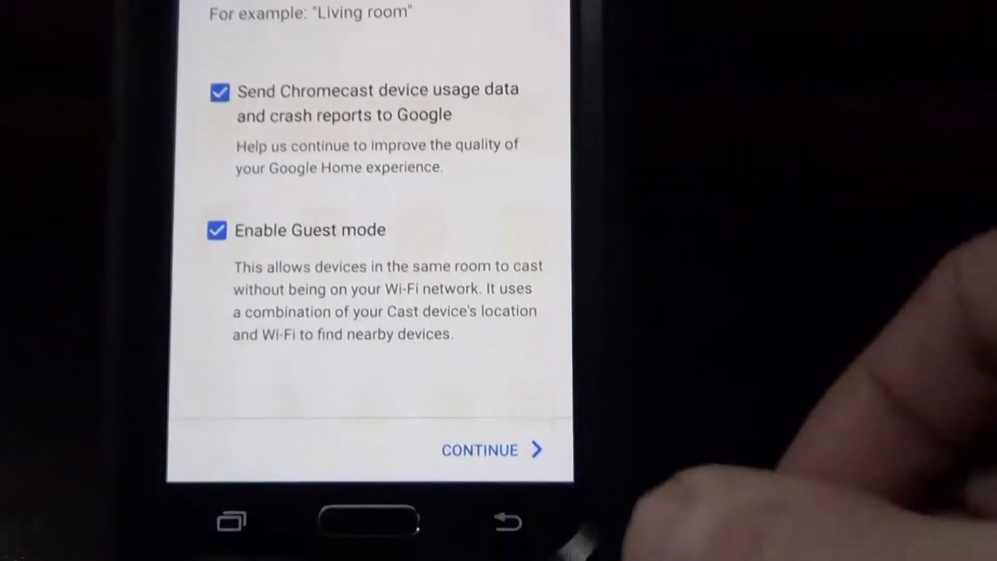
Step: Accept the preferences and continue to the Wi-Fi connection screen
{"action": "left_click", "coordinate": [492, 450]}
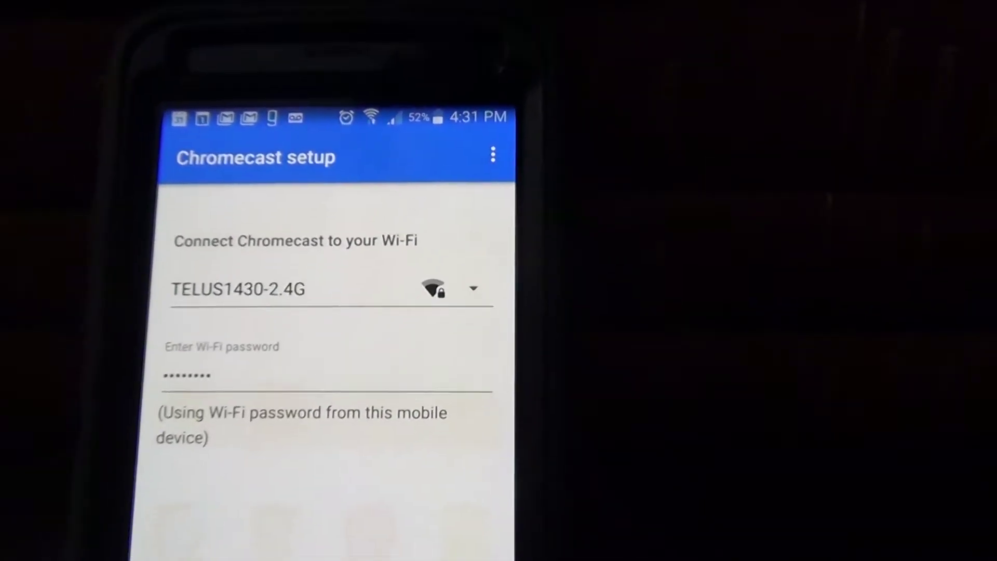
Step: Scroll down the Wi-Fi setup screen after choosing TELUS1430-2.4G
{"action": "scroll", "scroll_direction": "down", "scroll_amount": 3}
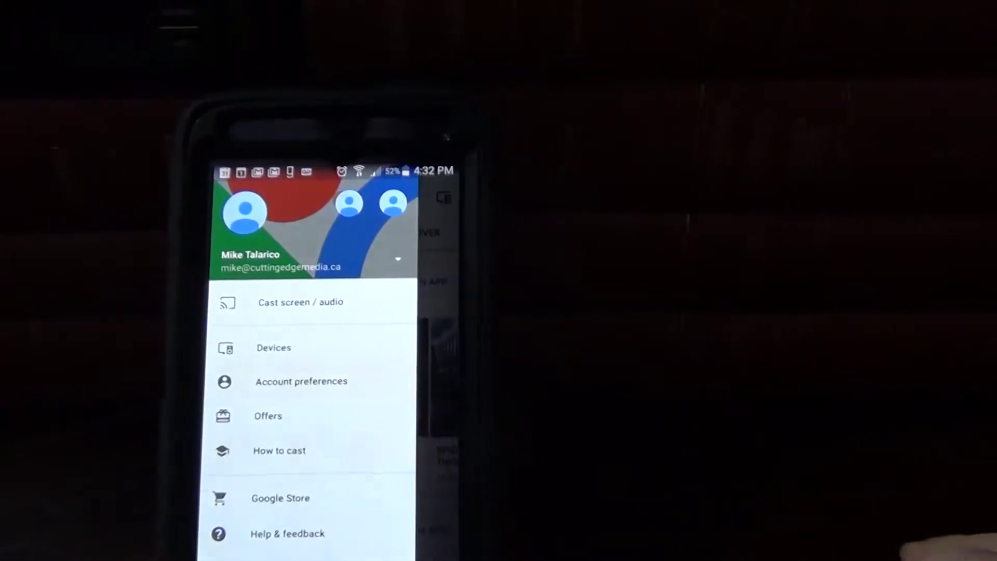
Step: Cast the phone's screen and audio to Chromecast5919
{"action": "left_click", "coordinate": [301, 302]}
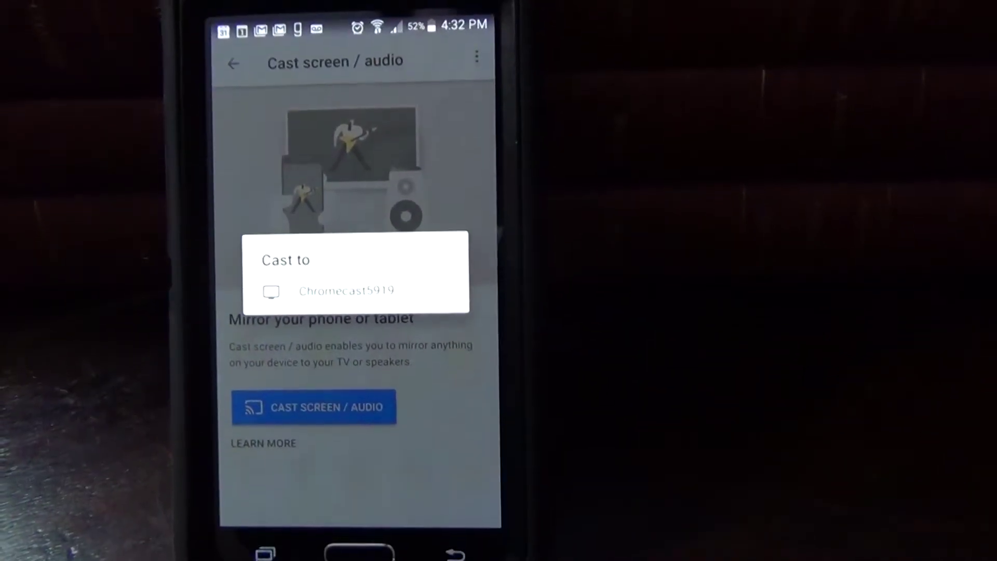
{"action": "left_click", "coordinate": [347, 291]}
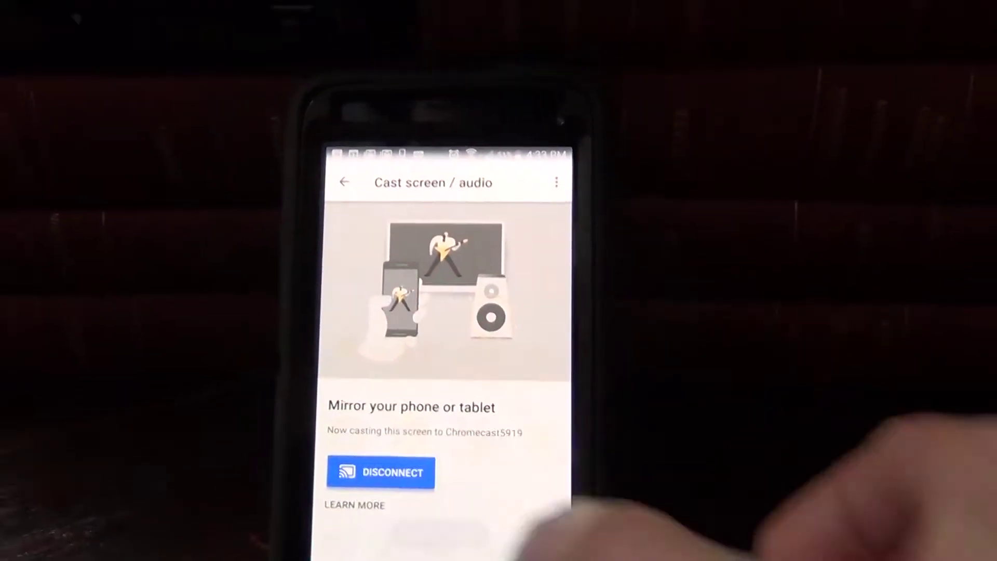
Step: Disconnect the phone mirroring session to Chromecast5919
{"action": "left_click", "coordinate": [382, 472]}
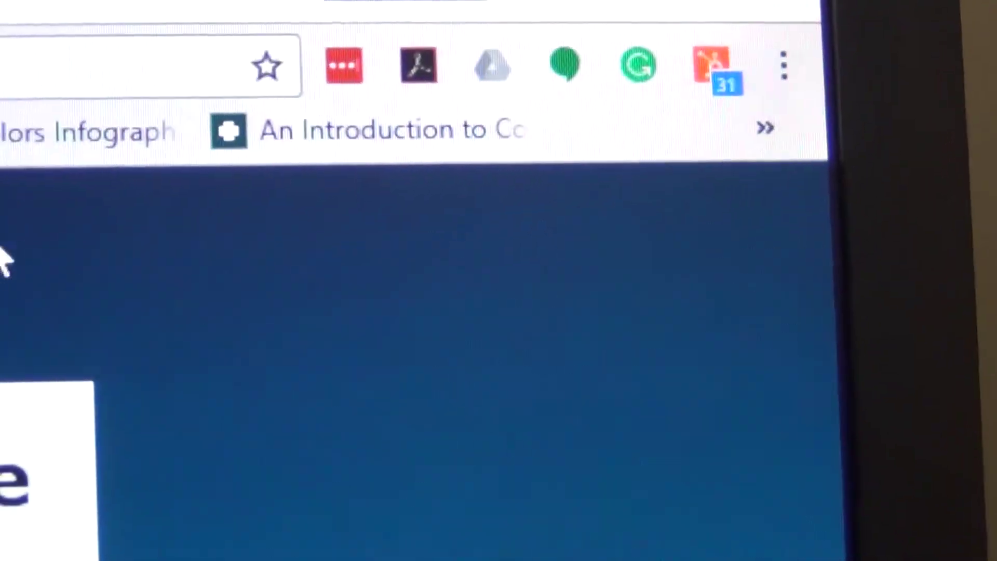
Step: Dismiss Chrome's three-dot menu to view the ChiroHDTV Download page
{"action": "left_click", "coordinate": [781, 58]}
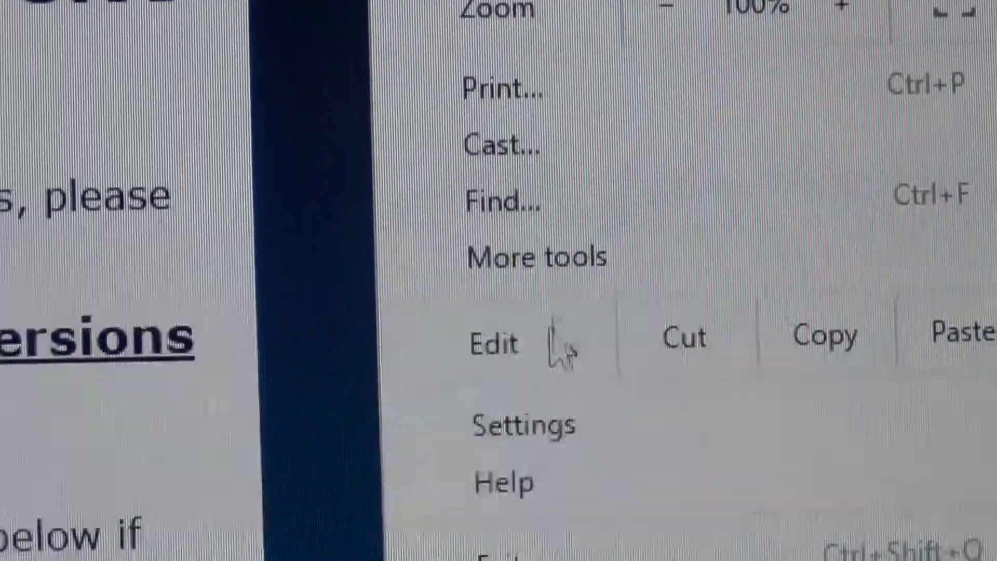
{"action": "left_click", "coordinate": [522, 426]}
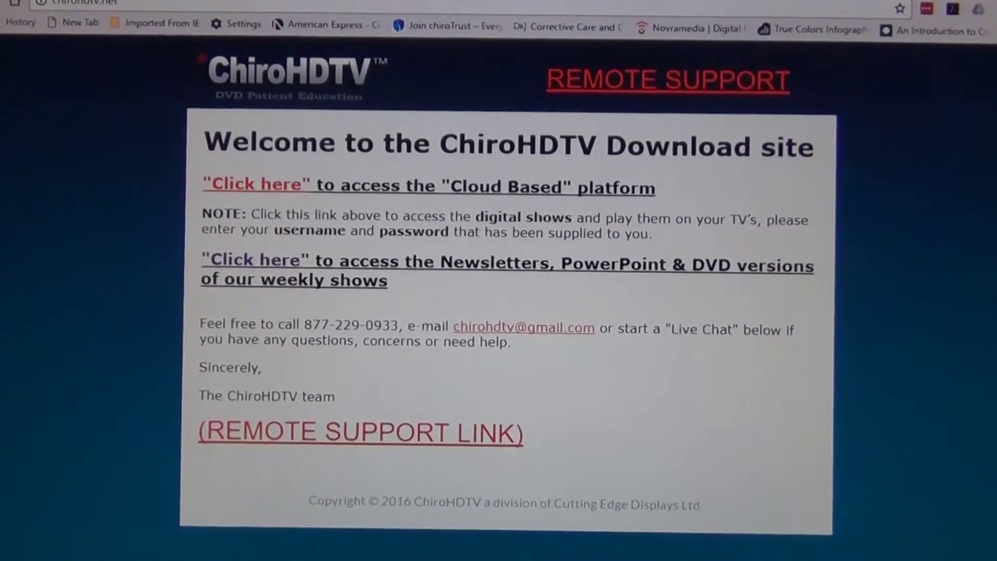
Step: Play a show from the Cloud Based platform and choose Cast... to Chromecast5919
{"action": "left_click", "coordinate": [253, 185]}
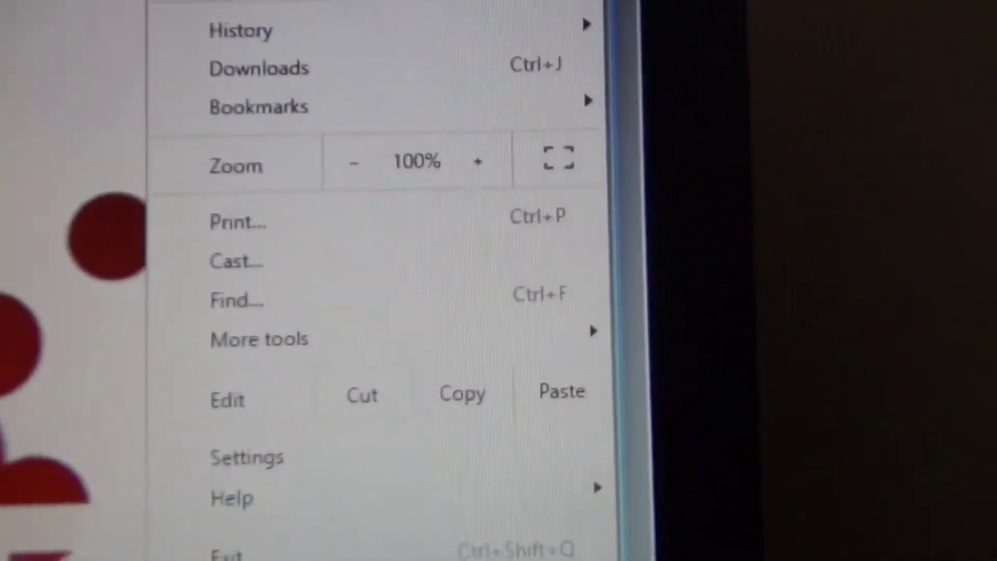
{"action": "left_click", "coordinate": [231, 261]}
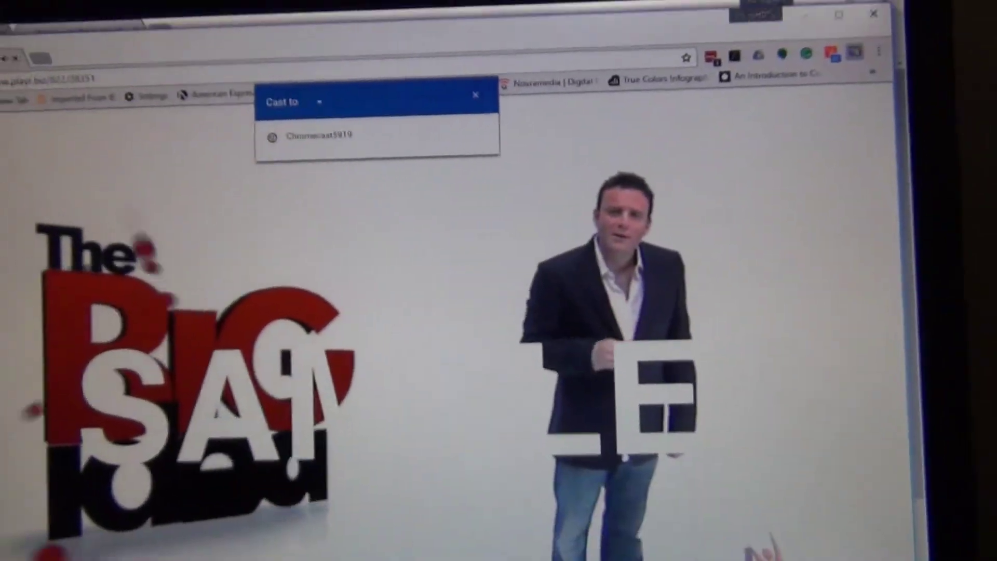